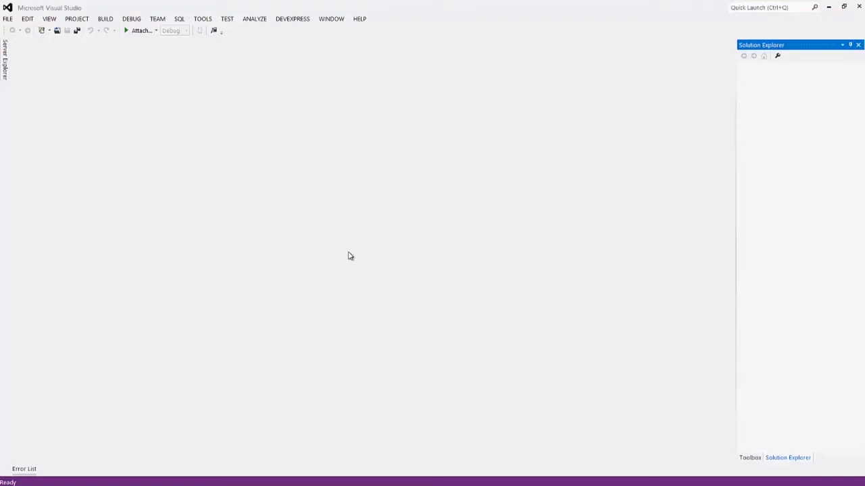
{"action": "mouse_move", "coordinate": [28, 39]}
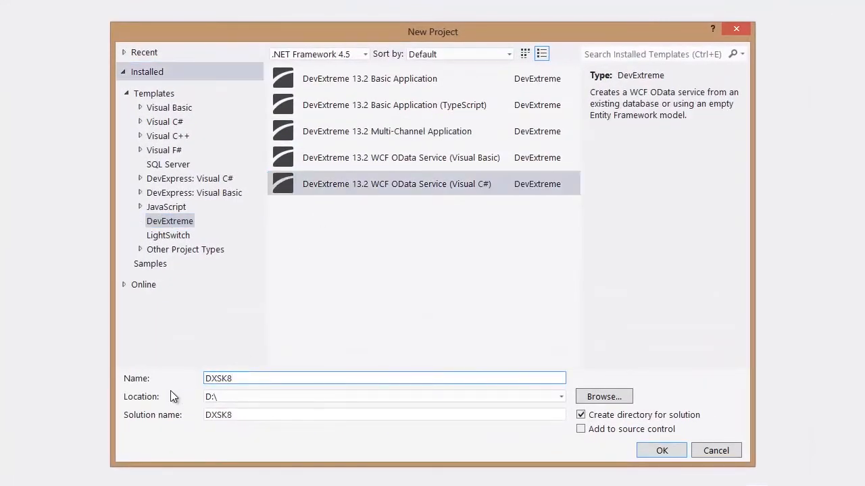
Step: Name the project DXSK8.DataService and trim the solution name to DXSK8
{"action": "type", "text": ".DataService"}
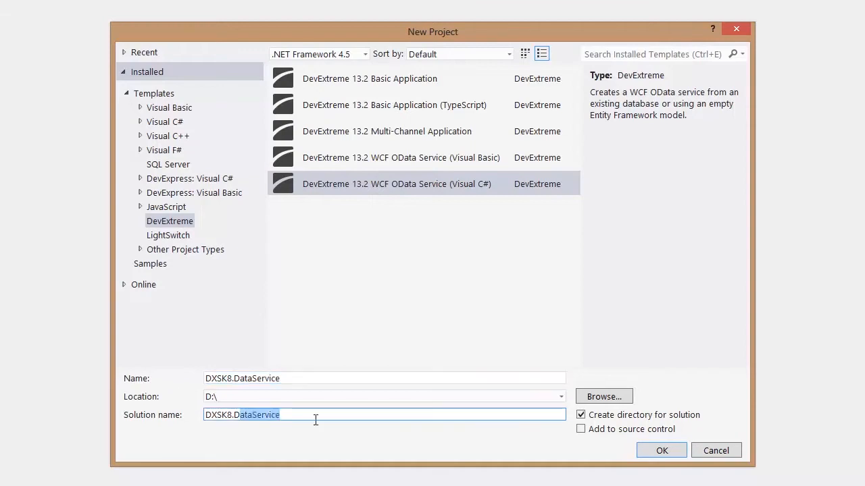
{"action": "key", "text": "Delete"}
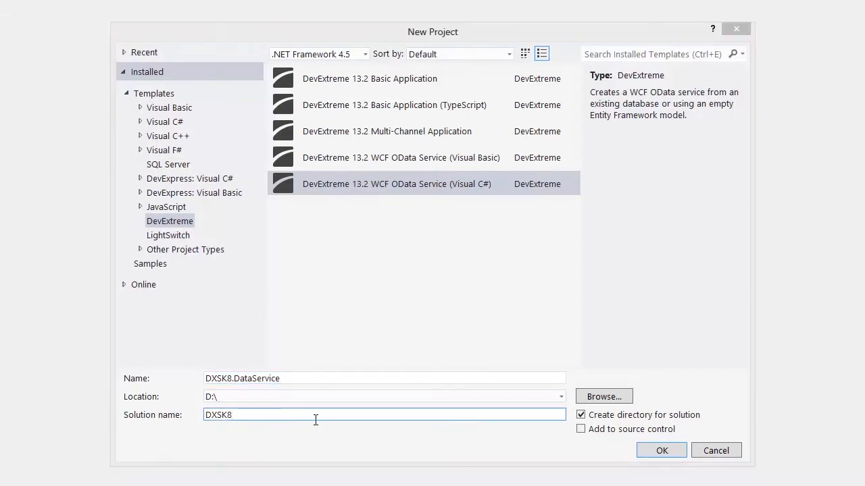
Step: Generate the entity model from DXSK8 on .\MSSQLSERVER2012 with the Brands and Products tables
{"action": "left_click", "coordinate": [661, 451]}
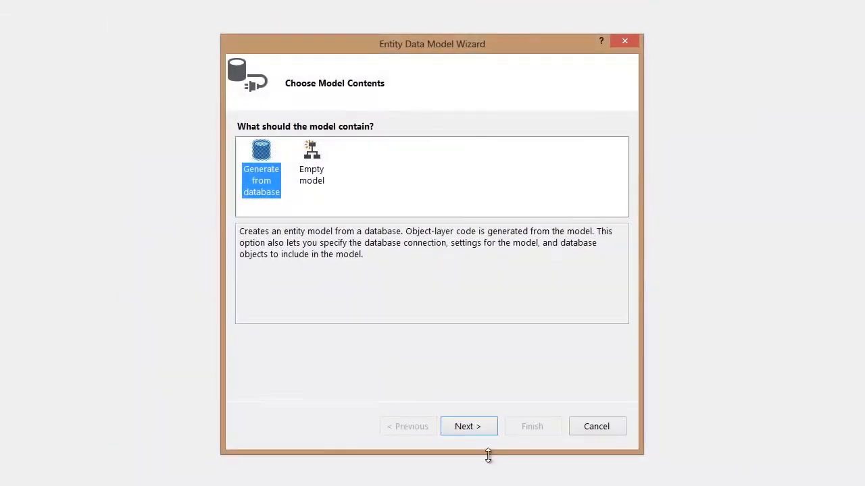
{"action": "left_click", "coordinate": [468, 426]}
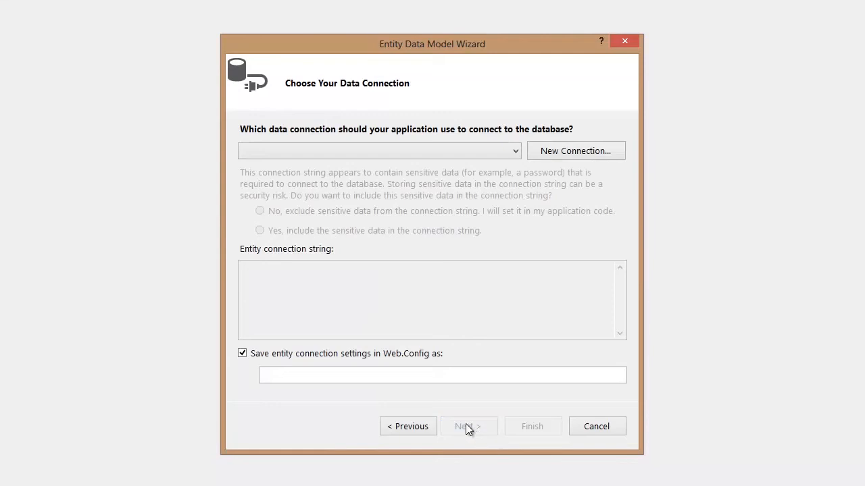
{"action": "left_click", "coordinate": [575, 151]}
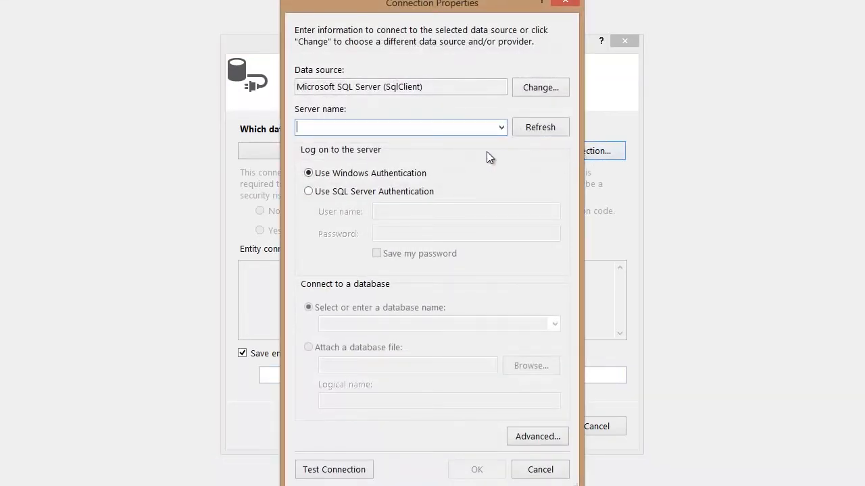
{"action": "left_click", "coordinate": [555, 323]}
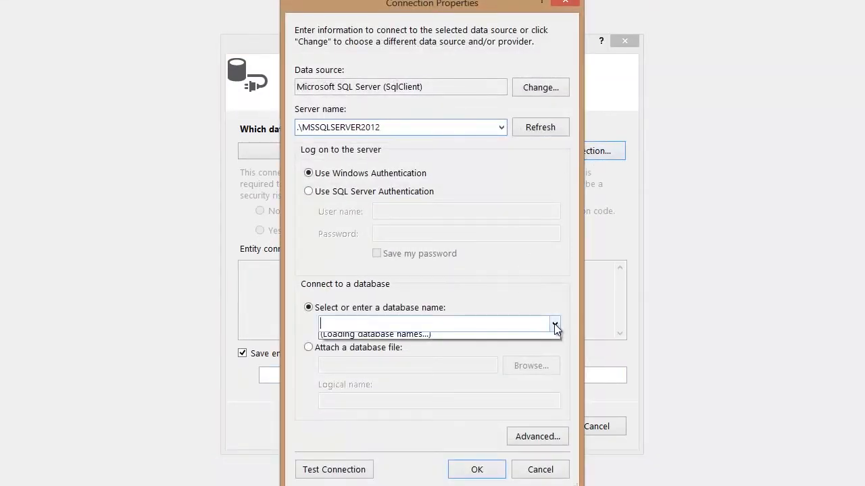
{"action": "left_click", "coordinate": [554, 324]}
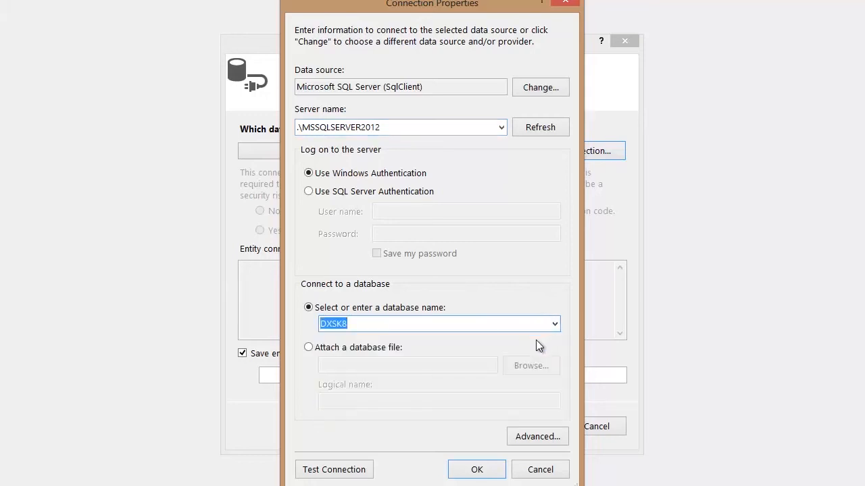
{"action": "left_click", "coordinate": [476, 470]}
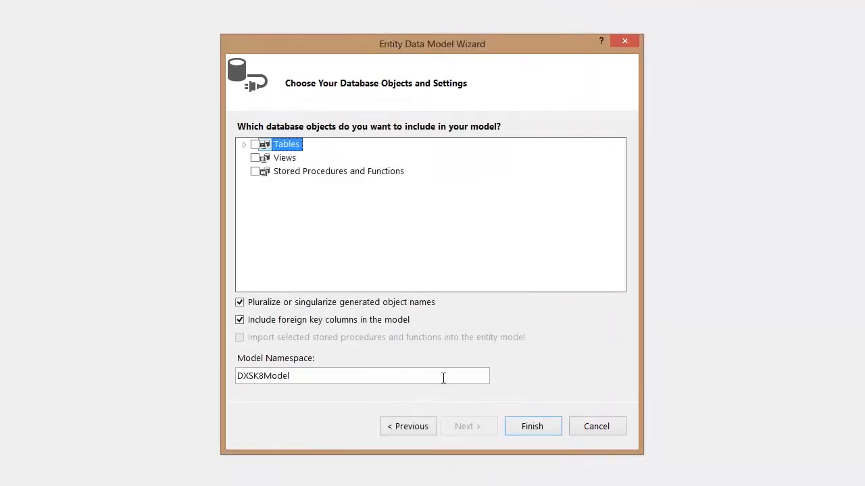
{"action": "left_click", "coordinate": [243, 144]}
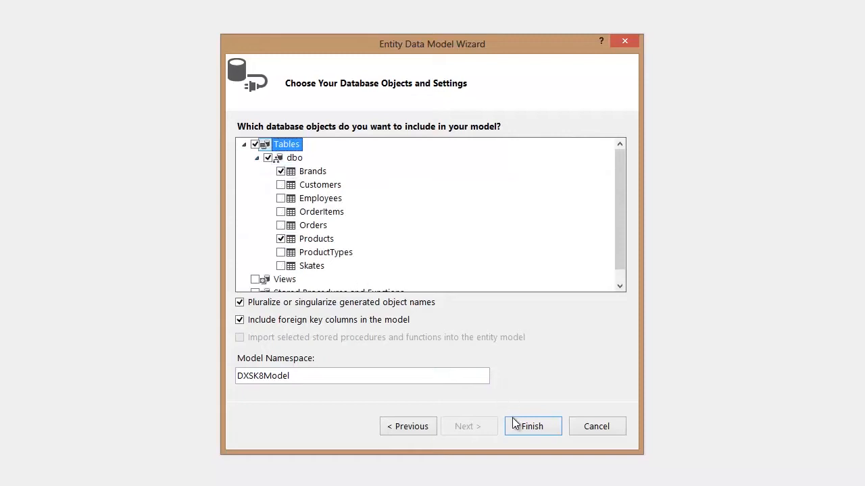
{"action": "left_click", "coordinate": [532, 427]}
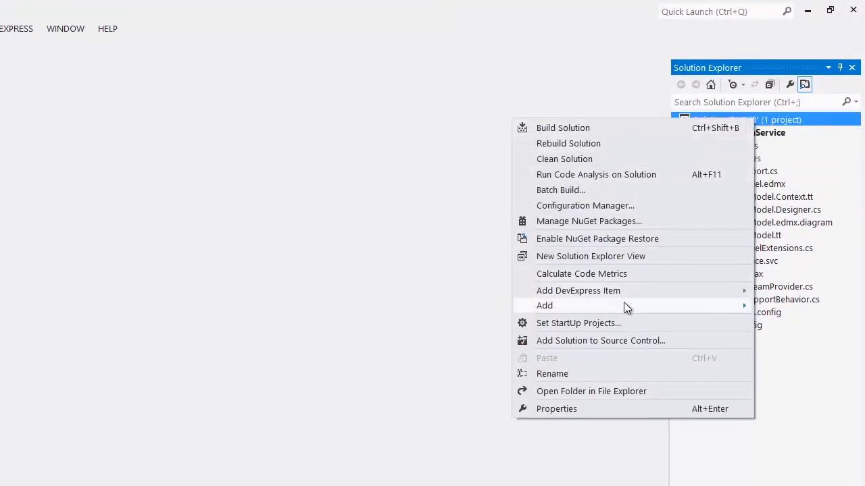
Step: Create a DevExtreme 13.2 Multi-Channel Application project named DXSK8 in the solution
{"action": "left_click", "coordinate": [544, 305]}
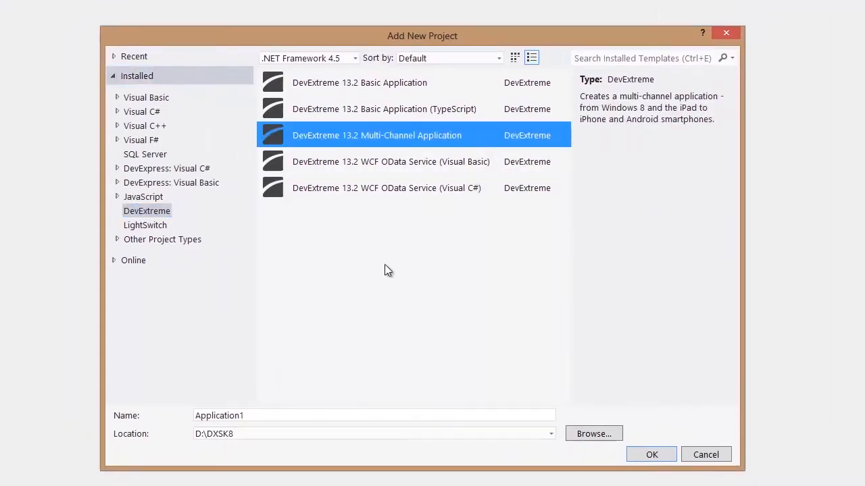
{"action": "left_click", "coordinate": [374, 416]}
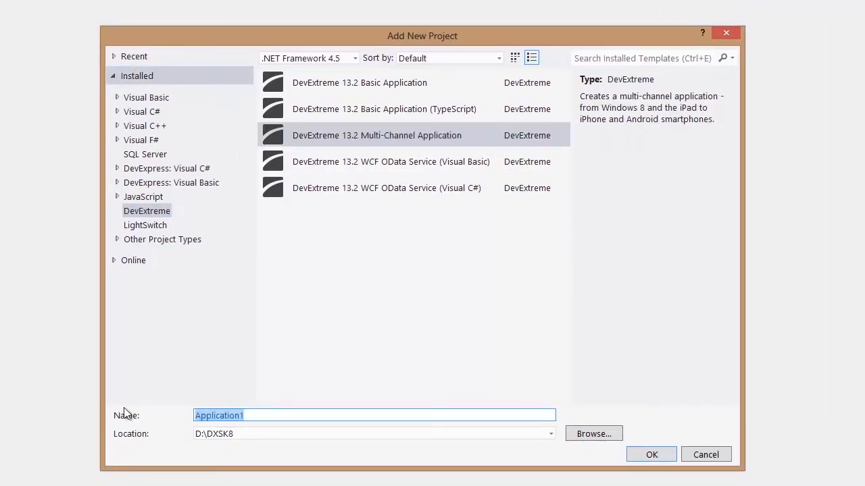
{"action": "type", "text": "DXSK8"}
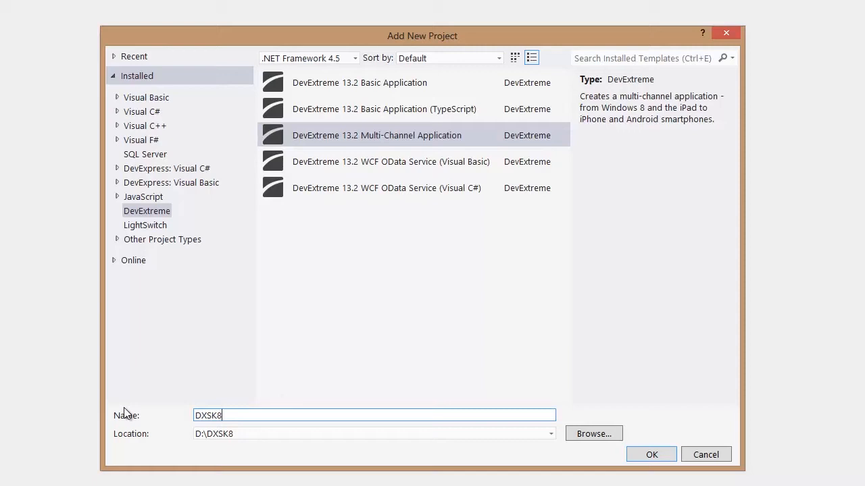
{"action": "left_click", "coordinate": [652, 455]}
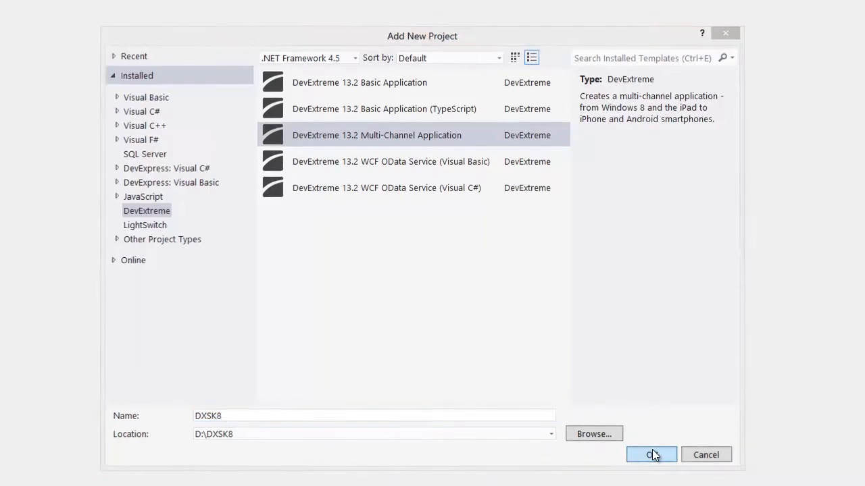
{"action": "left_click", "coordinate": [651, 455]}
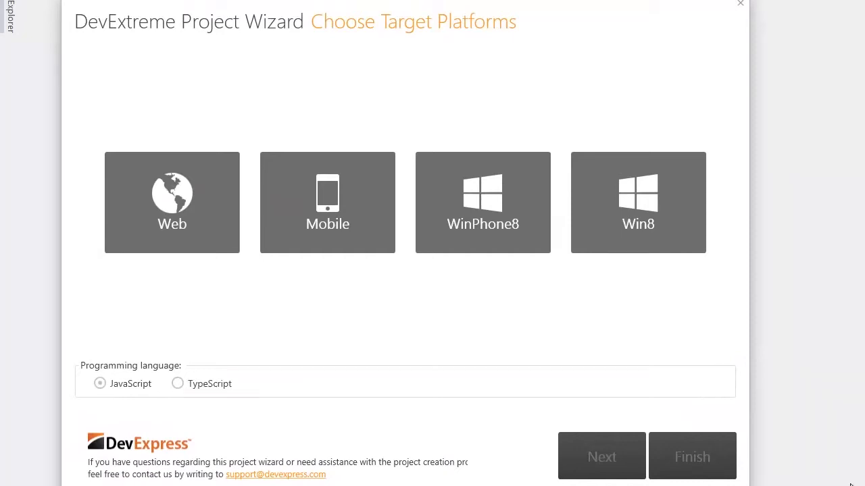
{"action": "mouse_move", "coordinate": [402, 421]}
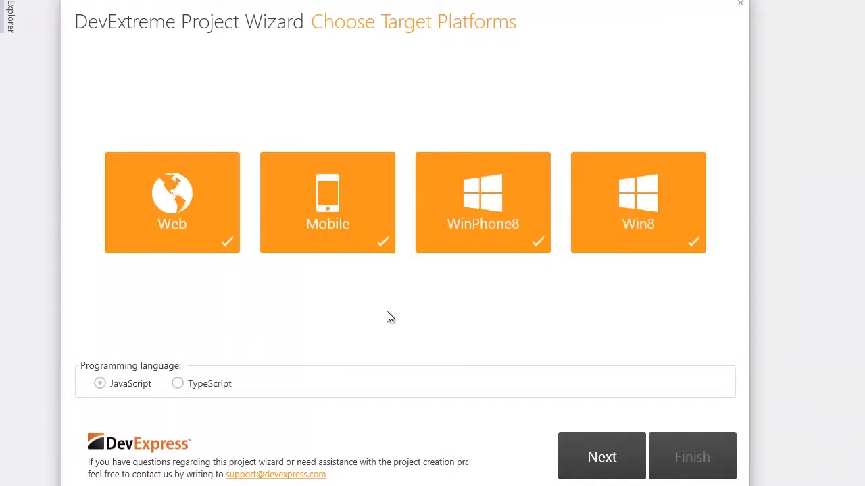
Step: Target Web, Mobile, WinPhone8 and Win8, choose Slide Out layout, previewing Android and iPhone
{"action": "left_click", "coordinate": [601, 456]}
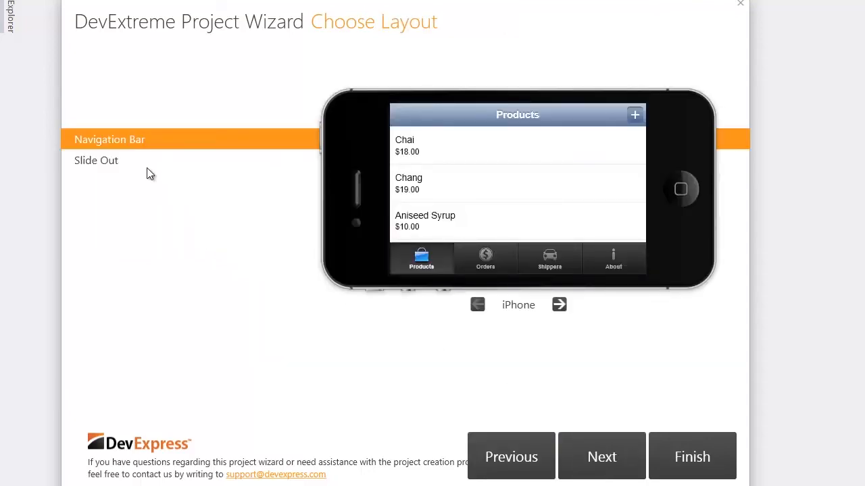
{"action": "left_click", "coordinate": [96, 160]}
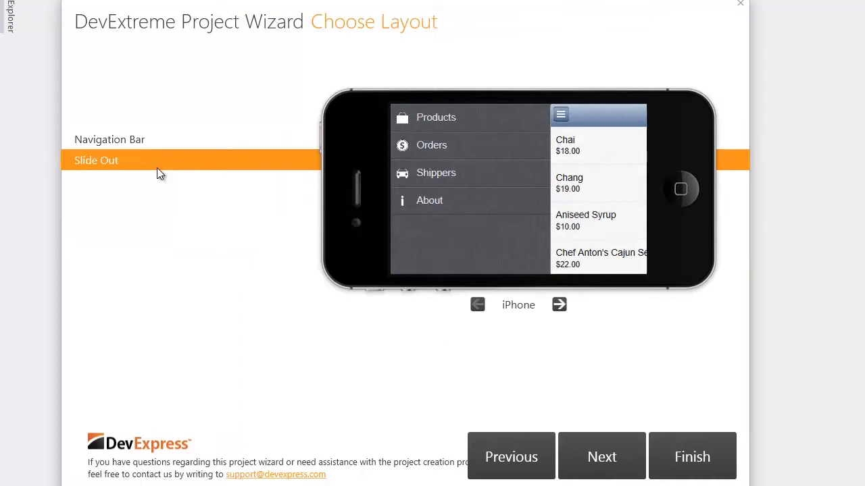
{"action": "left_click", "coordinate": [558, 305]}
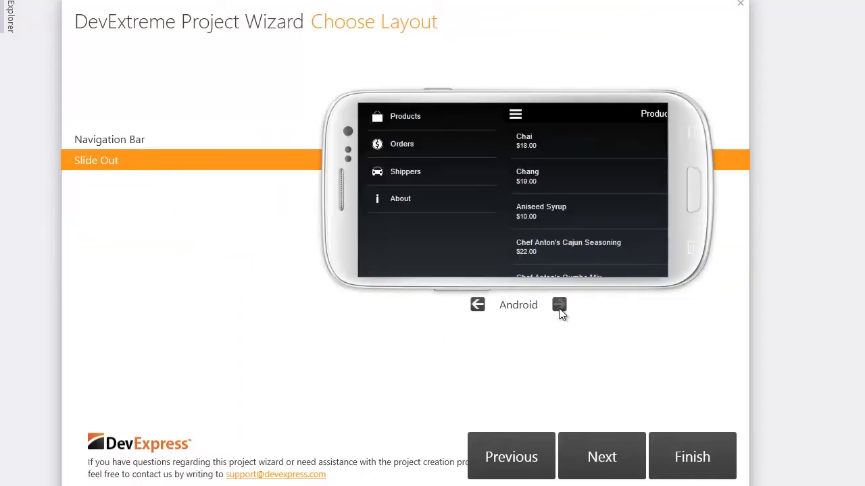
{"action": "left_click", "coordinate": [558, 304]}
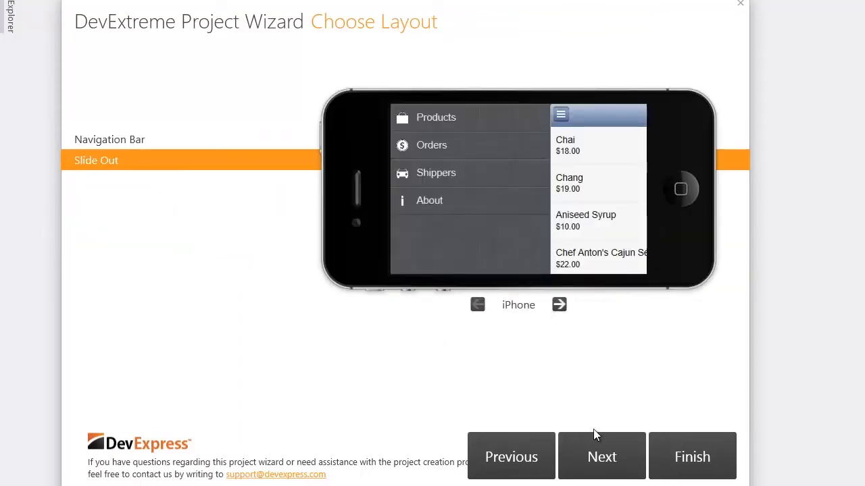
{"action": "left_click", "coordinate": [602, 456]}
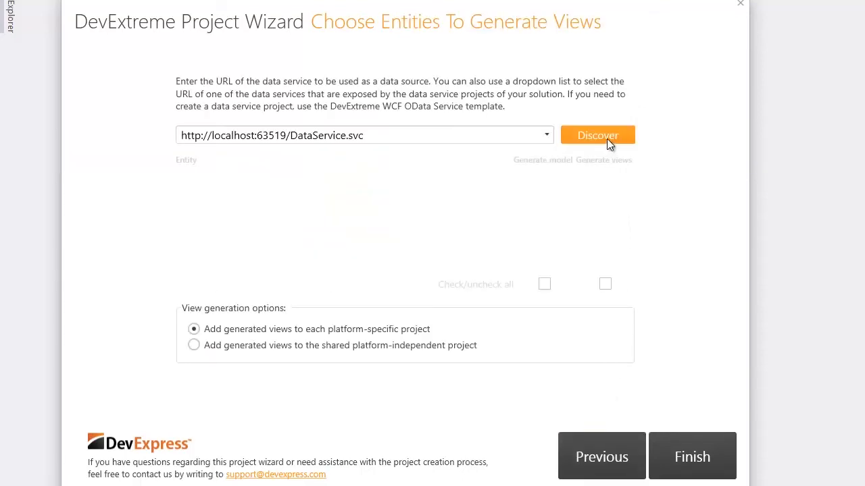
Step: Load the service entities and generate Brand and Product models and views into the shared project
{"action": "left_click", "coordinate": [597, 135]}
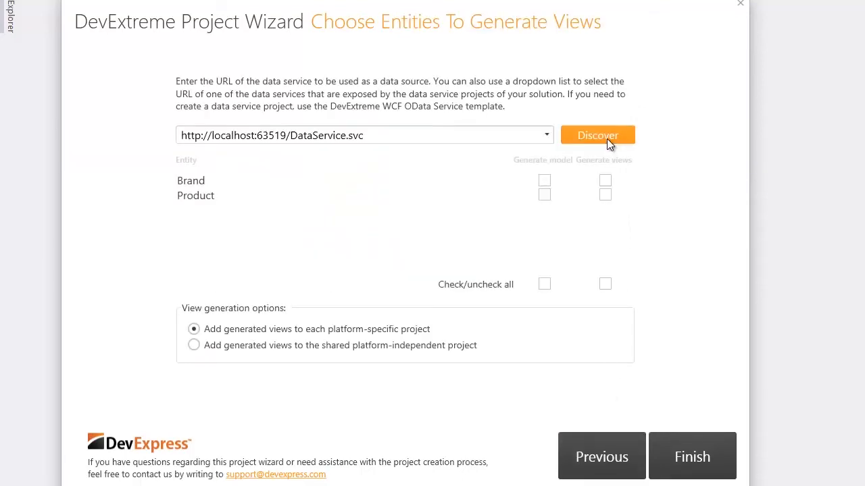
{"action": "left_click", "coordinate": [543, 284]}
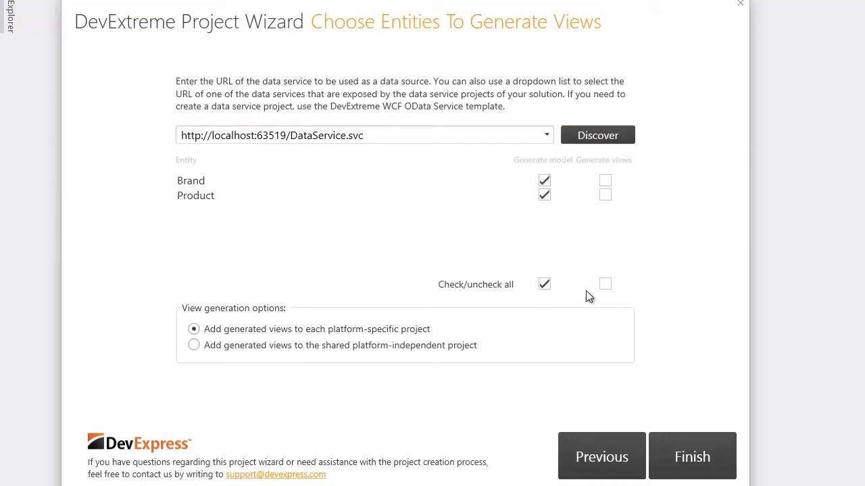
{"action": "left_click", "coordinate": [604, 284]}
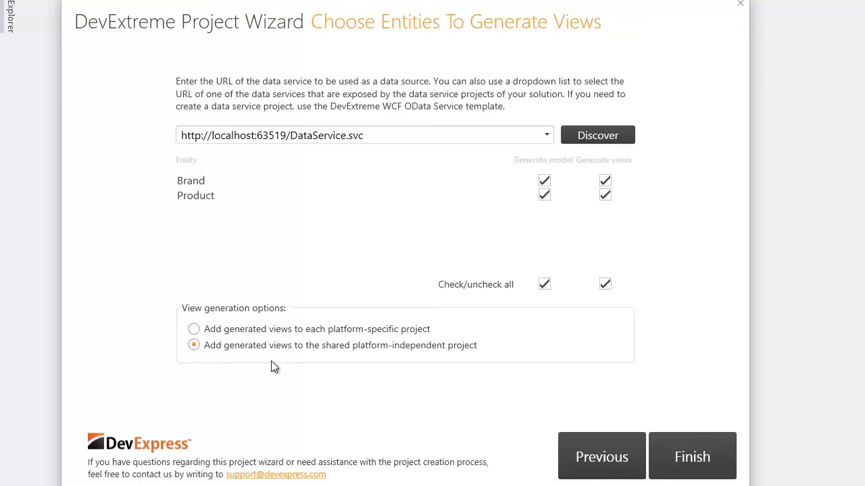
{"action": "left_click", "coordinate": [692, 456]}
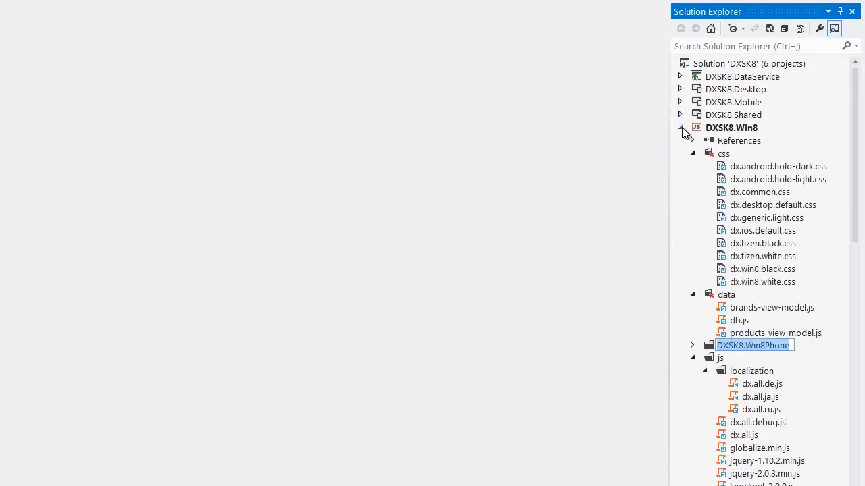
Step: Collapse DXSK8.Win8, expand DXSK8.Shared, and open dxsk8.shared.config.js
{"action": "left_click", "coordinate": [679, 128]}
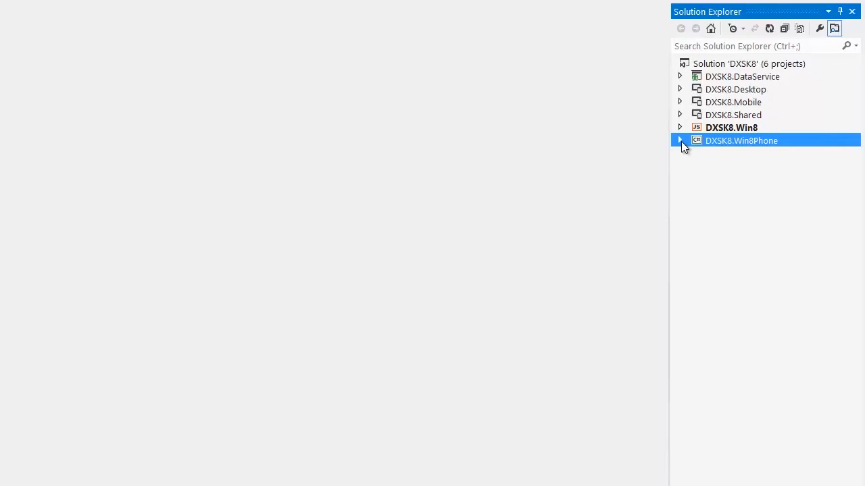
{"action": "mouse_move", "coordinate": [681, 118]}
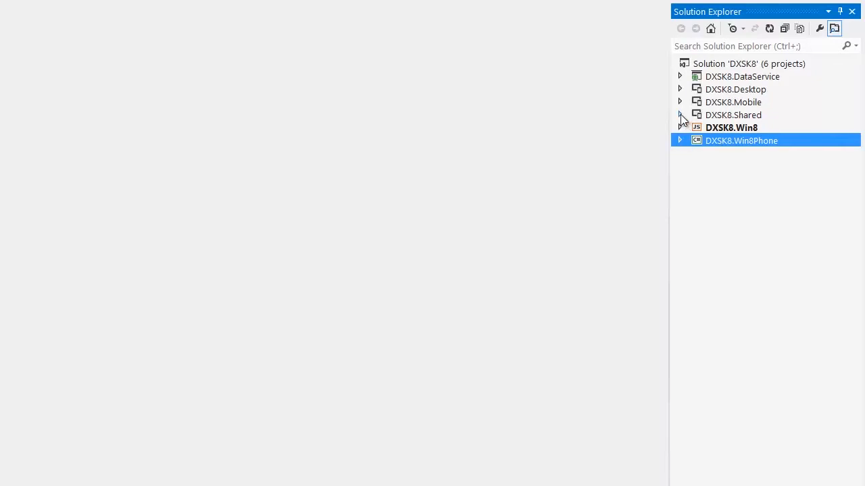
{"action": "left_click", "coordinate": [680, 115]}
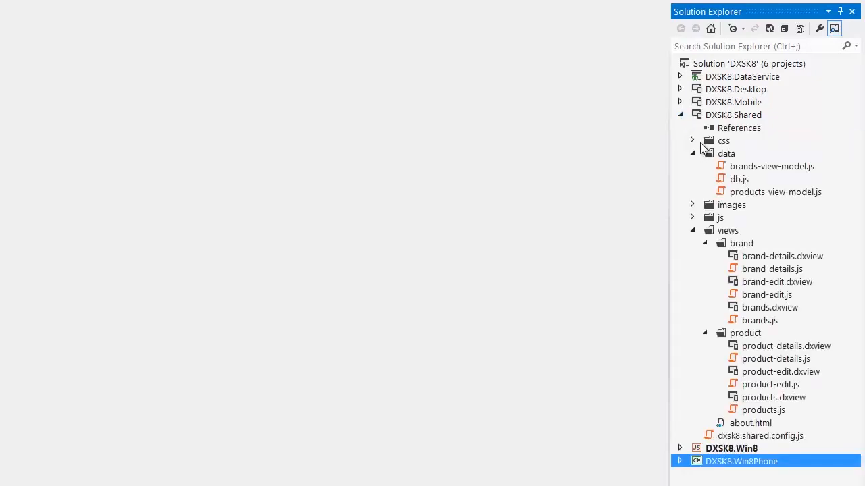
{"action": "left_click", "coordinate": [691, 153]}
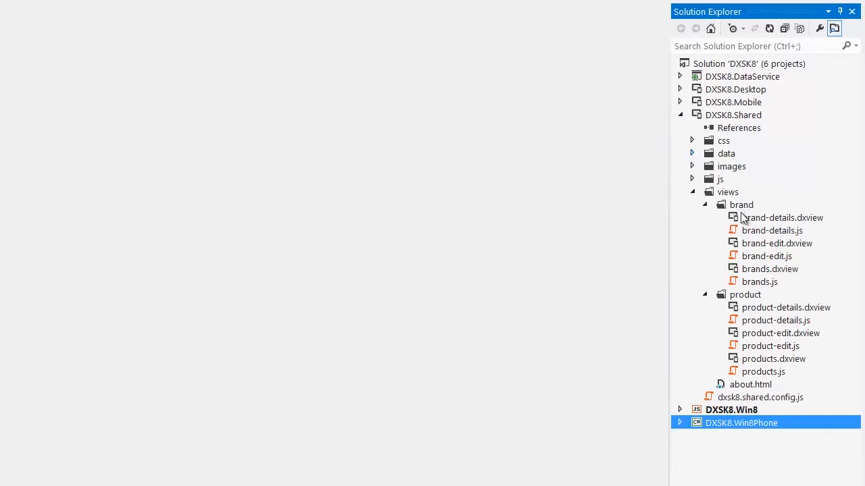
{"action": "mouse_move", "coordinate": [746, 385]}
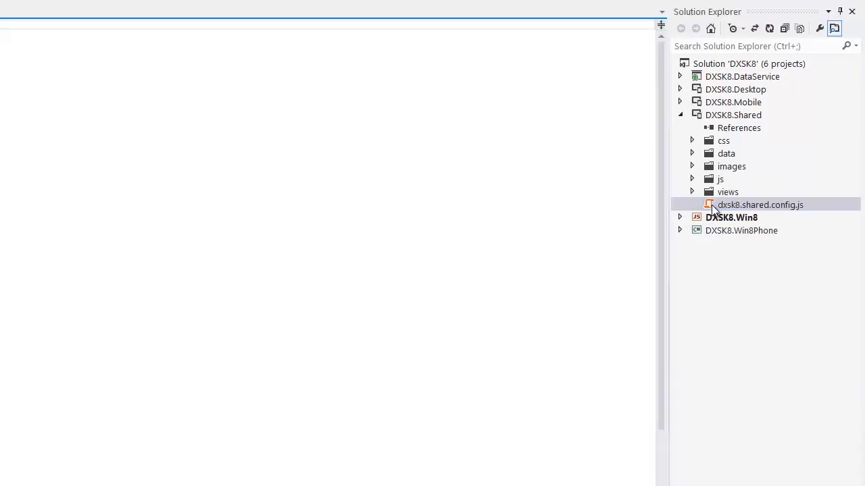
{"action": "double_click", "coordinate": [760, 205]}
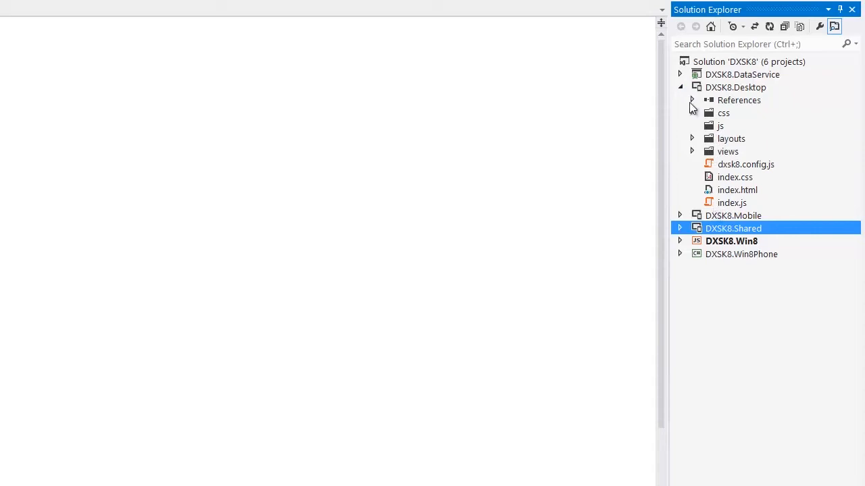
Step: Collapse DXSK8.Desktop and browse DXSK8.Mobile, expanding and collapsing its layouts folder
{"action": "left_click", "coordinate": [680, 87]}
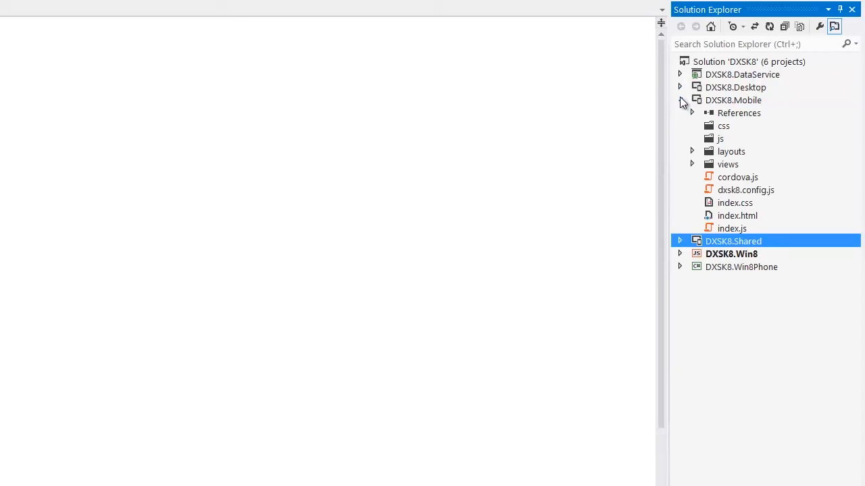
{"action": "left_click", "coordinate": [692, 151]}
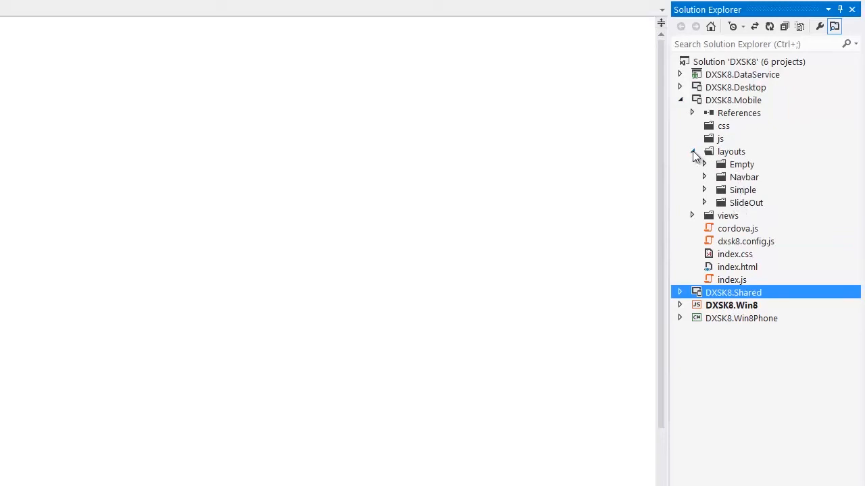
{"action": "left_click", "coordinate": [691, 151]}
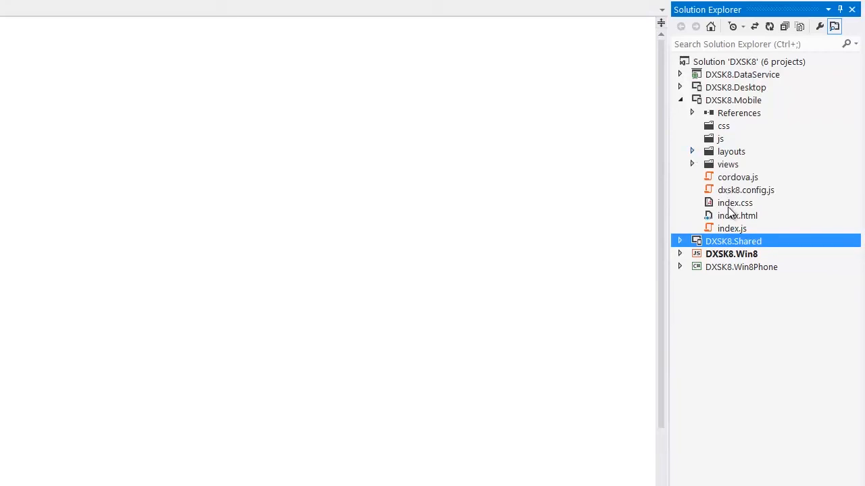
{"action": "mouse_move", "coordinate": [730, 214]}
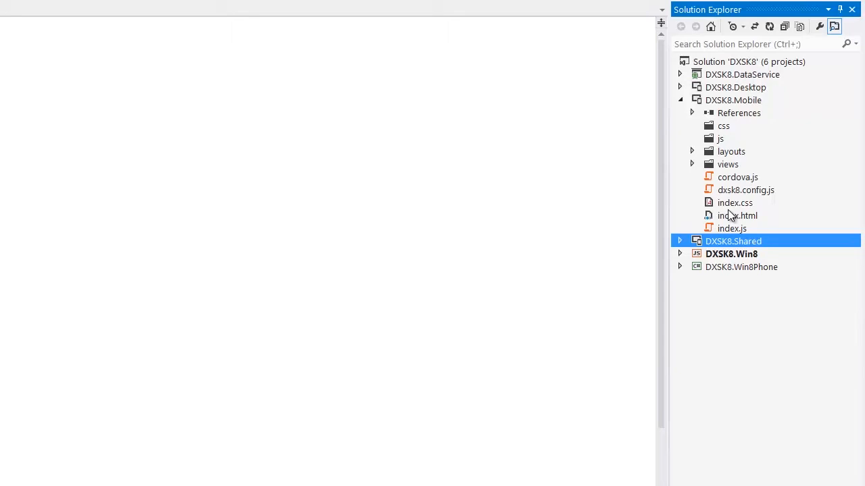
Step: Expand DXSK8.Win8Phone and scroll through its www files
{"action": "left_click", "coordinate": [681, 100]}
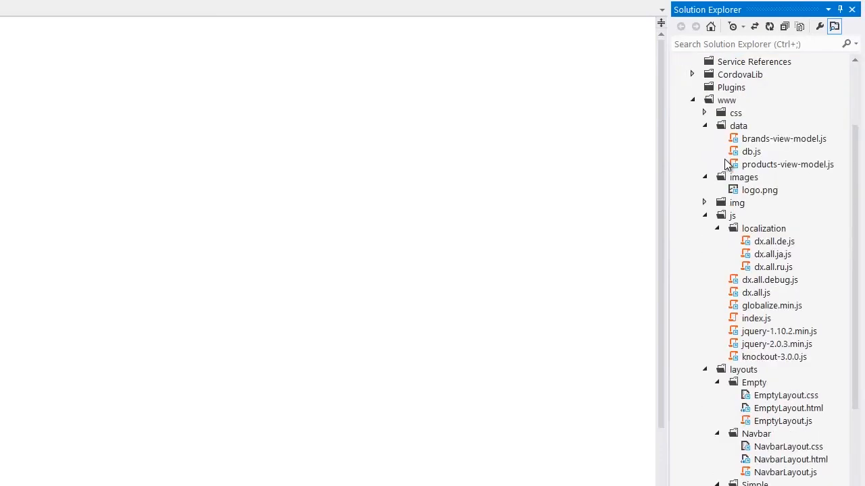
{"action": "scroll", "scroll_direction": "down", "scroll_amount": 3}
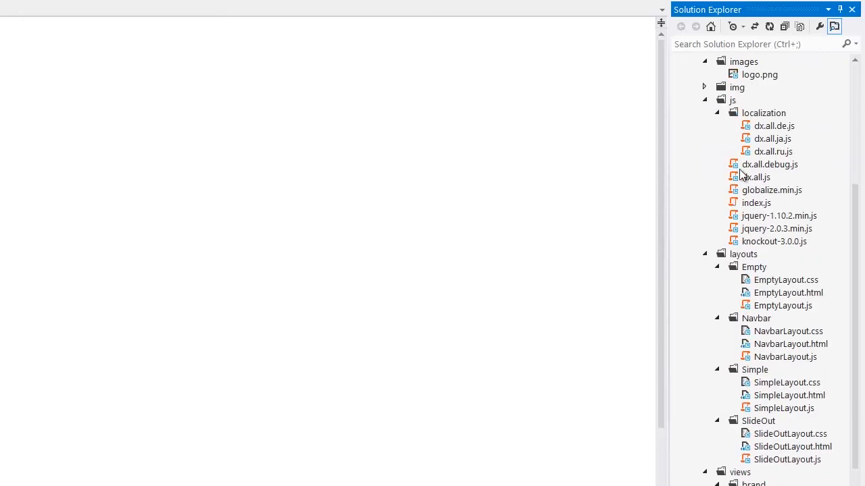
{"action": "scroll", "scroll_direction": "down", "scroll_amount": 3}
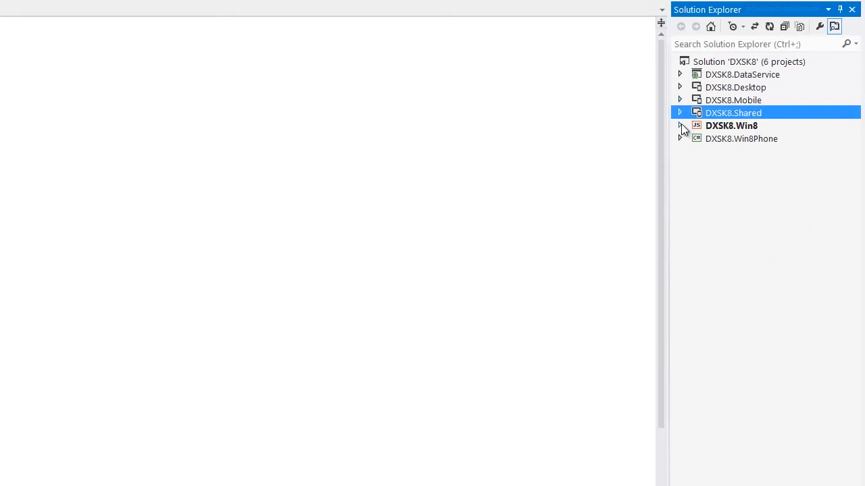
Step: Set DXSK8.Mobile as the startup project and start it in Google Chrome
{"action": "right_click", "coordinate": [733, 100]}
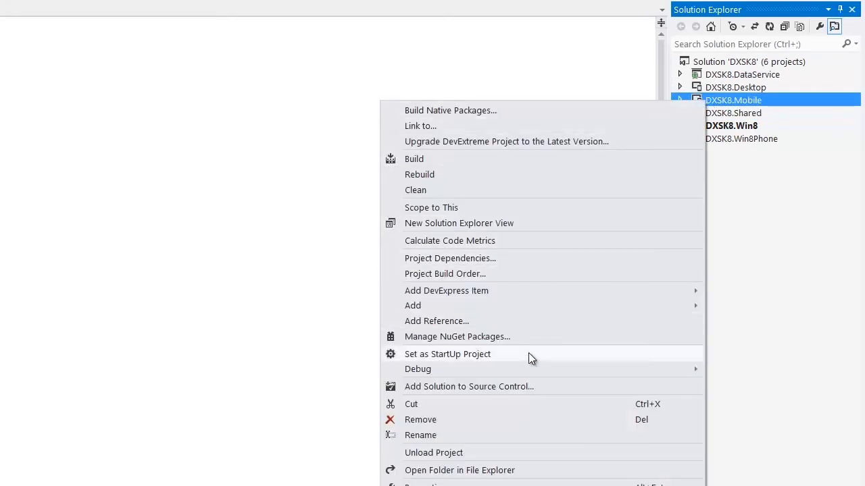
{"action": "left_click", "coordinate": [447, 354]}
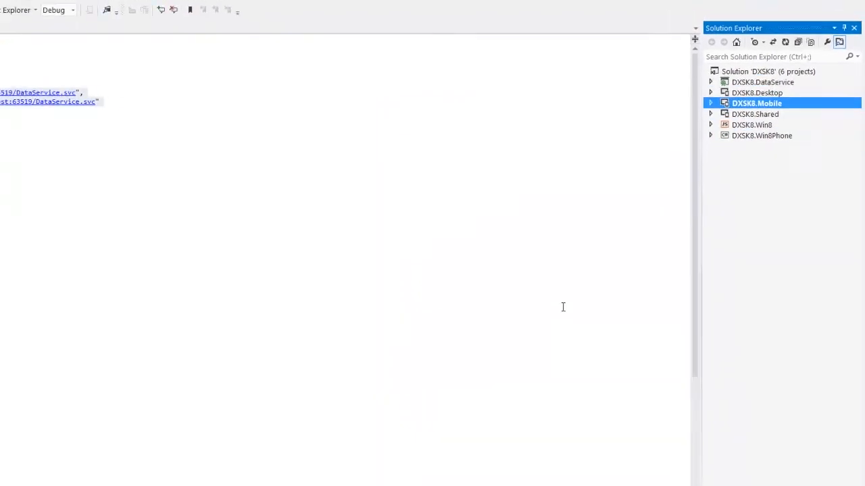
{"action": "left_click", "coordinate": [201, 31]}
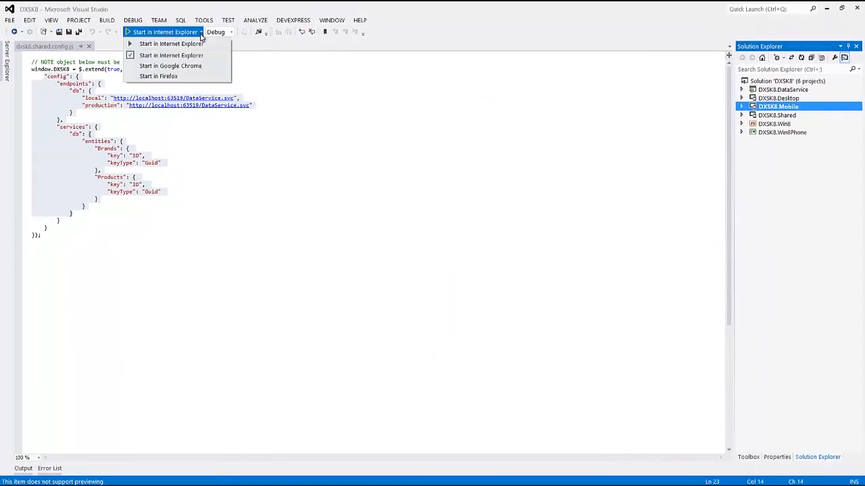
{"action": "left_click", "coordinate": [170, 66]}
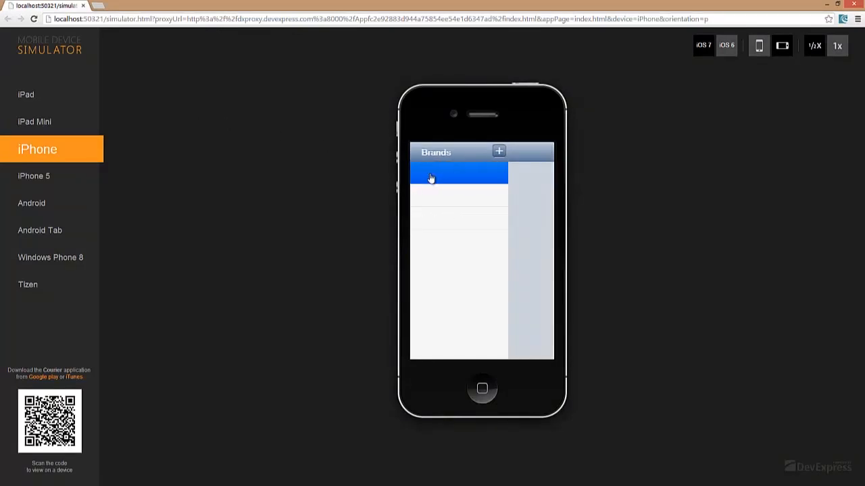
Step: Open the DevX and Systim brand details and the About page, then go to Products
{"action": "left_click", "coordinate": [459, 173]}
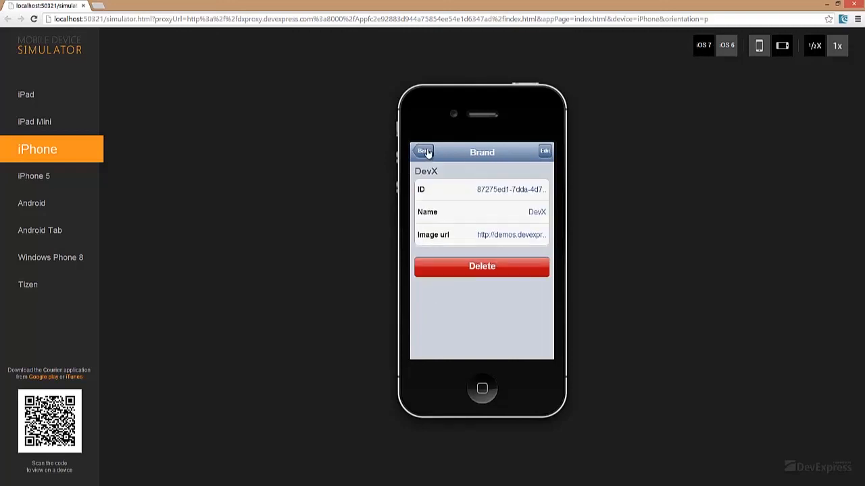
{"action": "left_click", "coordinate": [424, 151]}
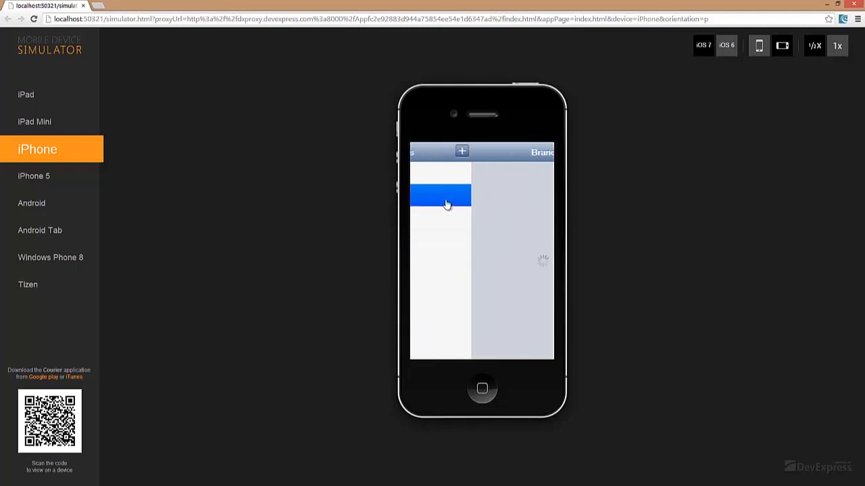
{"action": "left_click", "coordinate": [443, 195]}
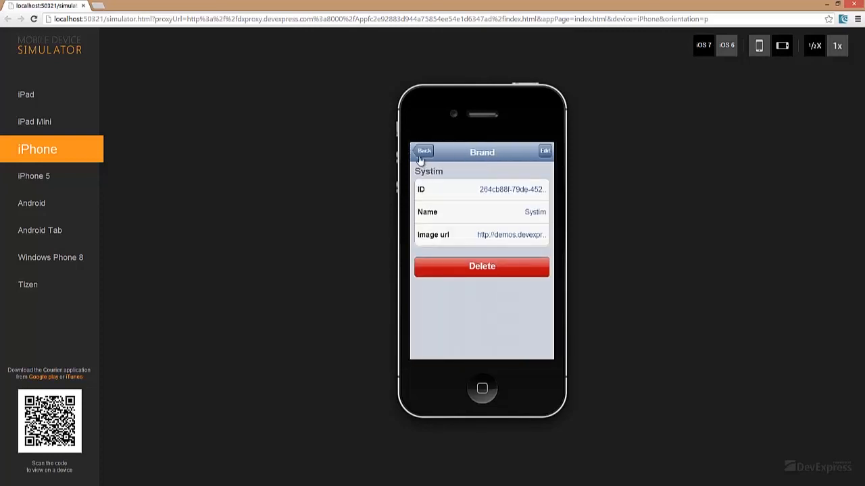
{"action": "left_click", "coordinate": [424, 151]}
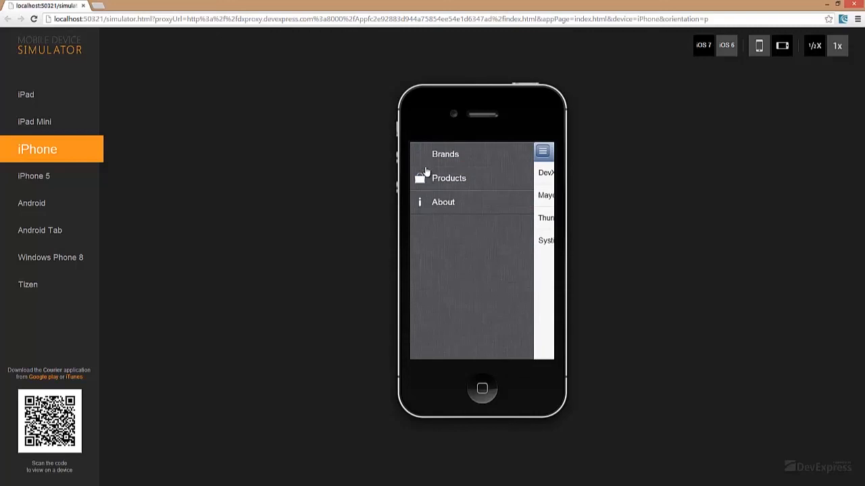
{"action": "left_click", "coordinate": [442, 202]}
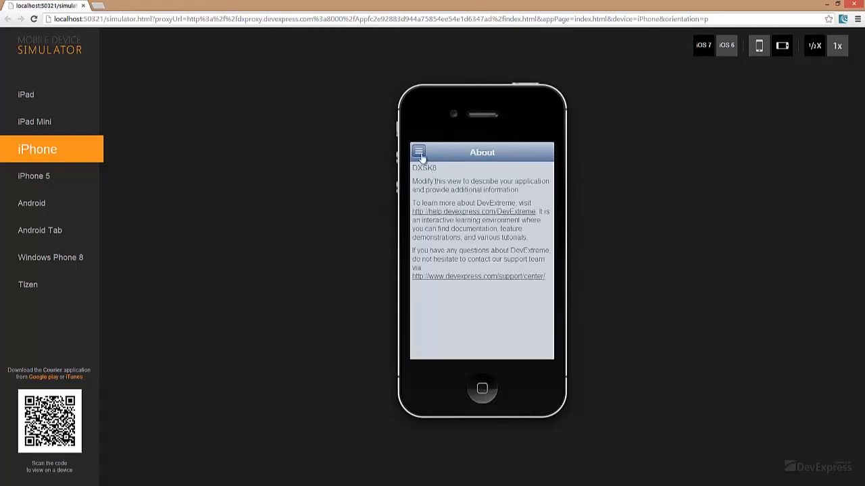
{"action": "left_click", "coordinate": [419, 152]}
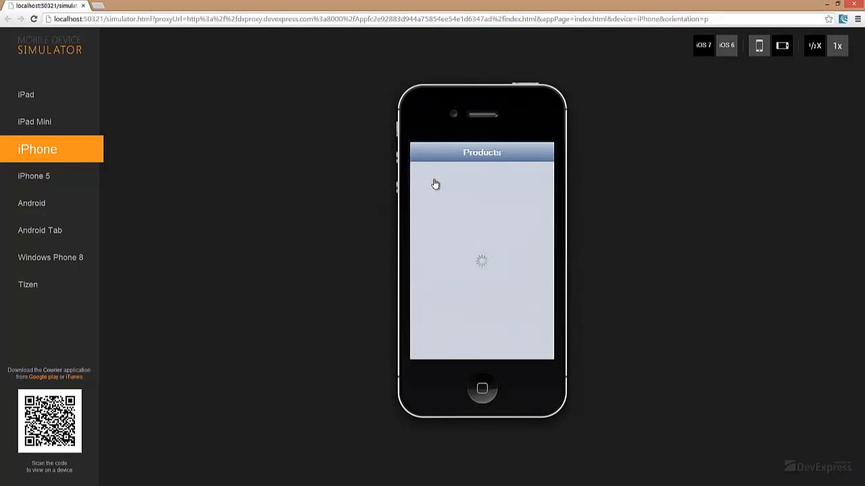